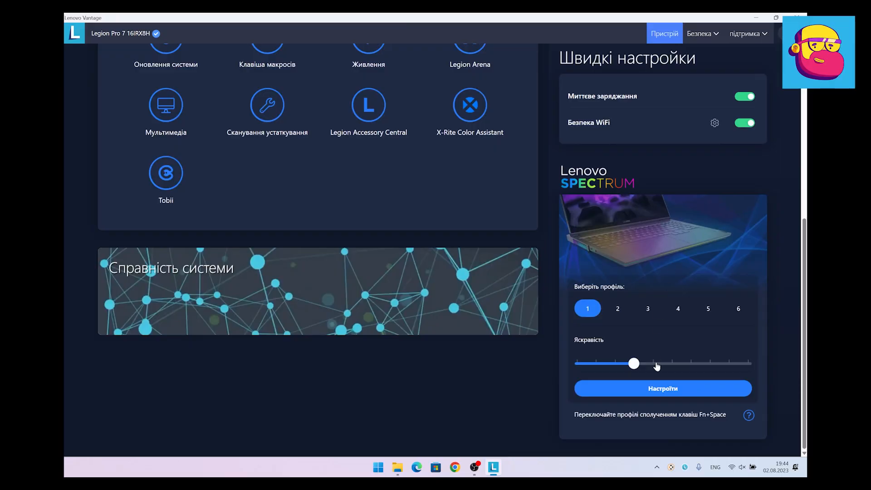
Compare keyboard lighting profiles 2, 4 and 5, then select a key on profile 2 for a new effect
{"action": "left_click", "coordinate": [662, 387]}
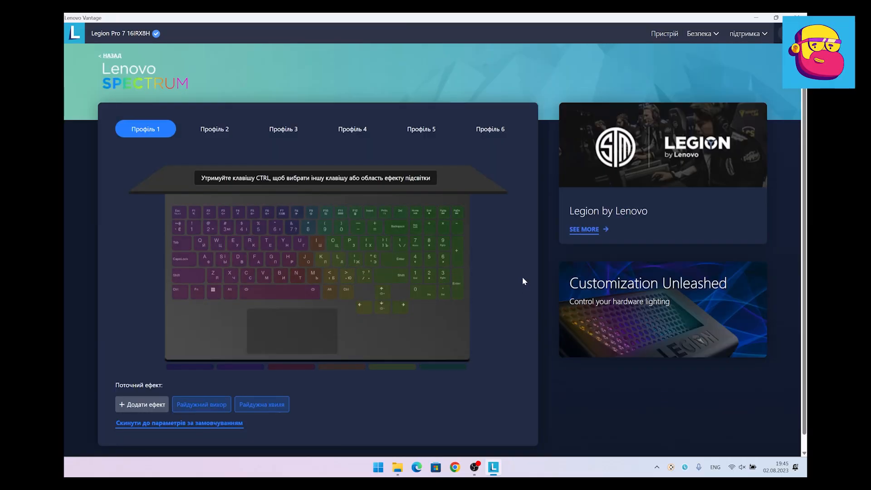
{"action": "left_click", "coordinate": [215, 128]}
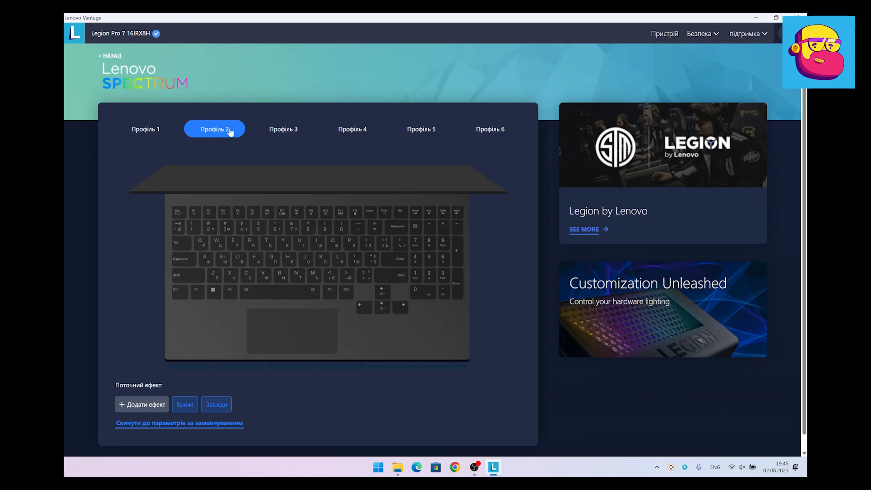
{"action": "left_click", "coordinate": [352, 129]}
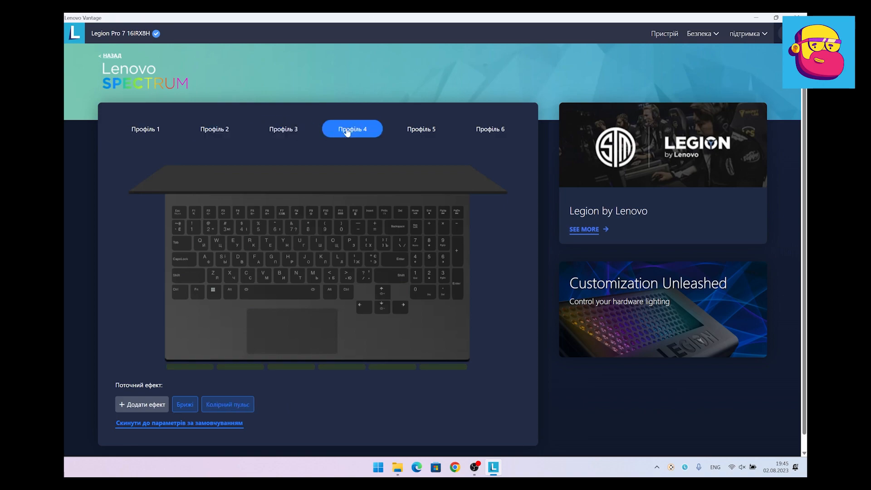
{"action": "left_click", "coordinate": [421, 128]}
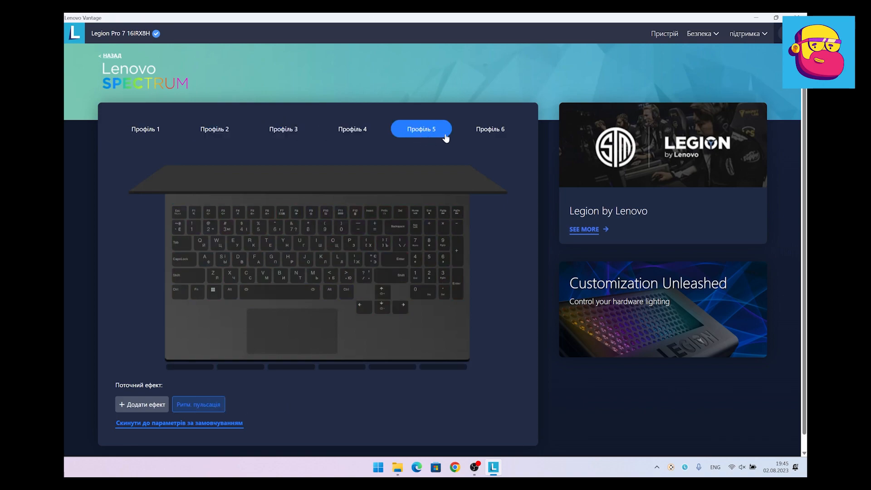
{"action": "left_click", "coordinate": [214, 129]}
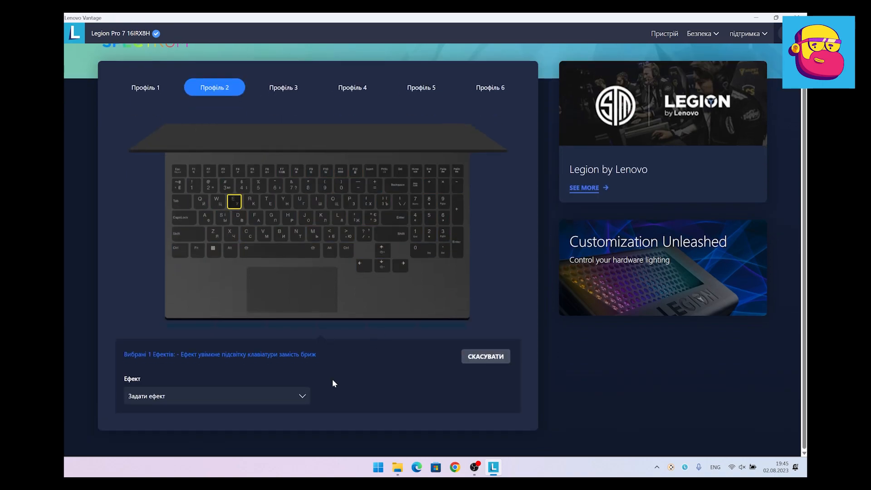
{"action": "left_click", "coordinate": [216, 396]}
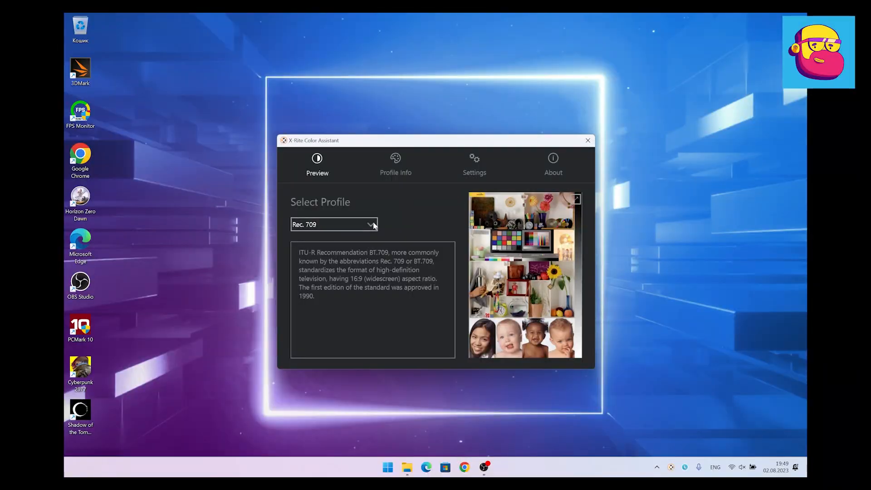
Cycle the Select Profile dropdown from Rec. 709 through sRGB to Default
{"action": "left_click", "coordinate": [333, 224]}
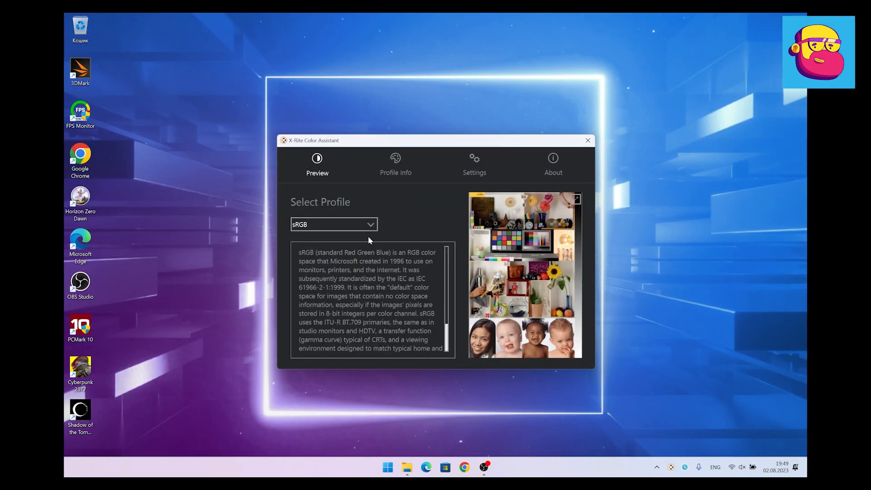
{"action": "left_click", "coordinate": [333, 224]}
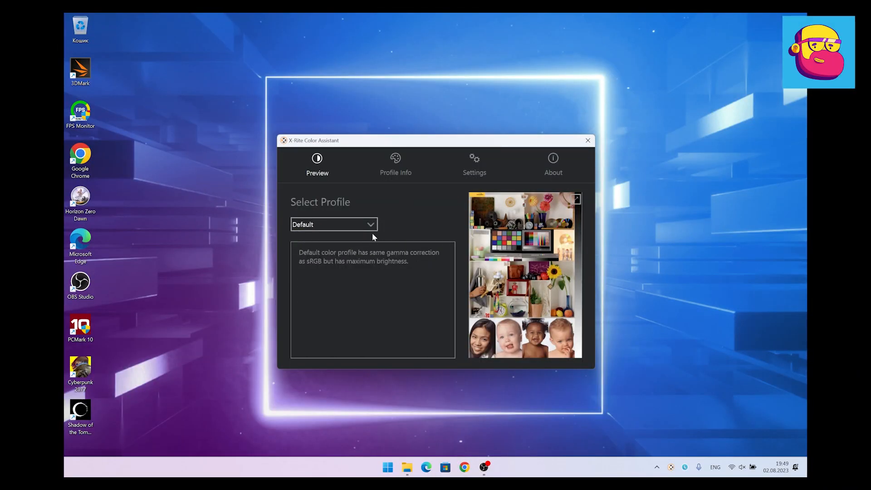
{"action": "left_click", "coordinate": [333, 225]}
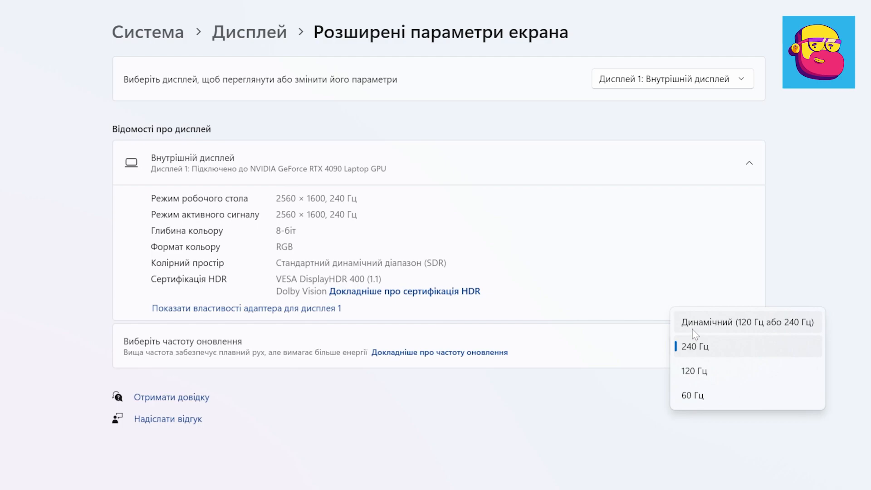
{"action": "mouse_move", "coordinate": [694, 371]}
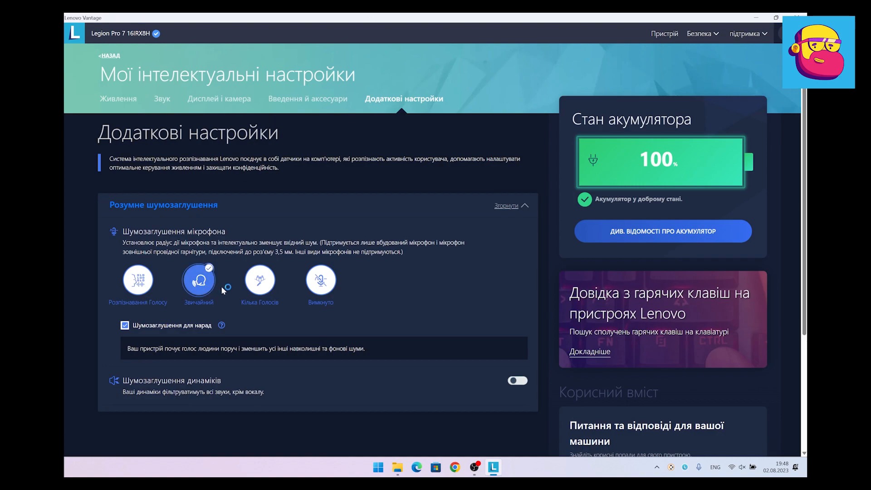
Show the smart noise cancellation options on Vantage's additional settings tab
{"action": "left_click", "coordinate": [321, 278]}
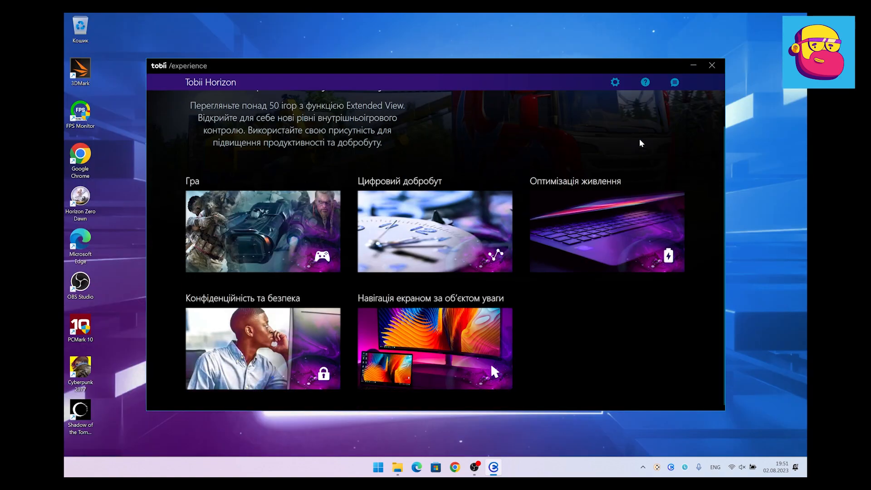
Show the Tobii Horizon home page with its gaming, wellbeing, power and privacy features
{"action": "left_click", "coordinate": [262, 232]}
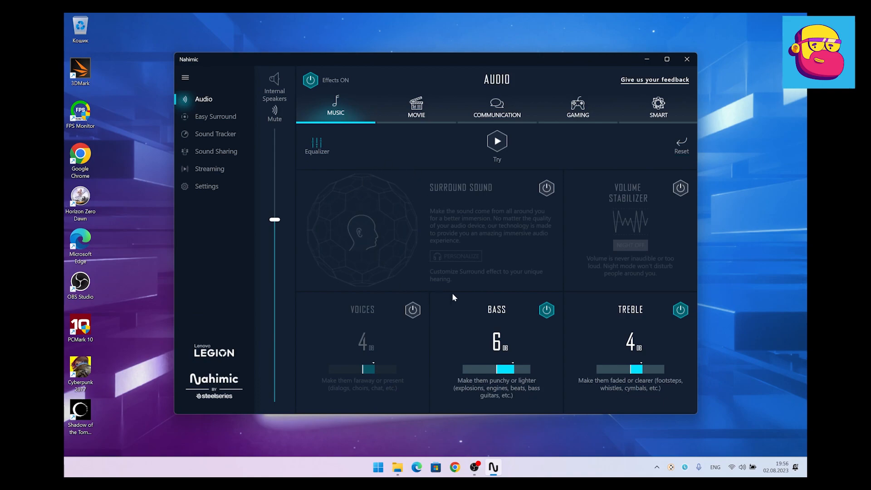
Switch the Nahimic audio effects from the Music preset to Movie
{"action": "left_click", "coordinate": [417, 108]}
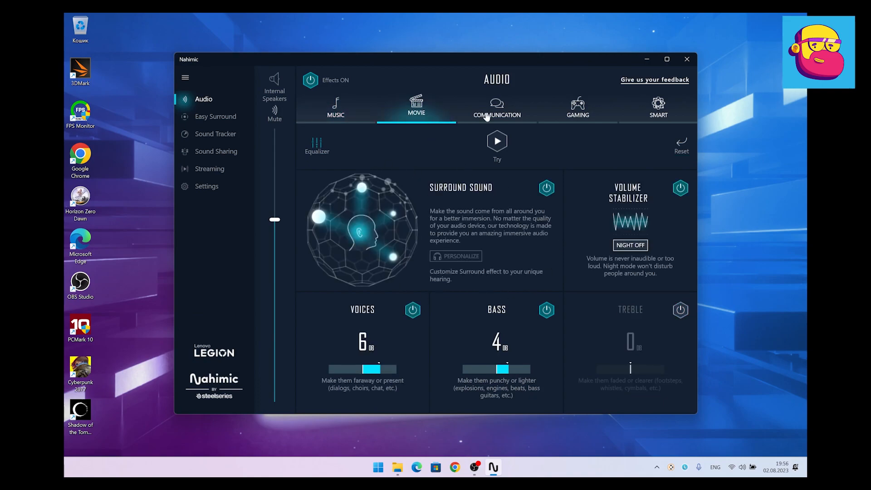
{"action": "left_click", "coordinate": [658, 107]}
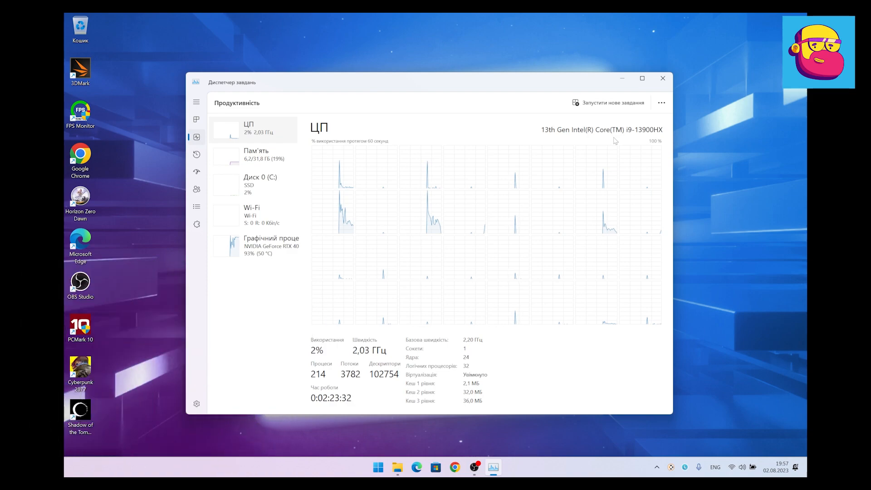
Show the memory page with 32 GB installed at 5600 MHz
{"action": "left_click", "coordinate": [256, 154]}
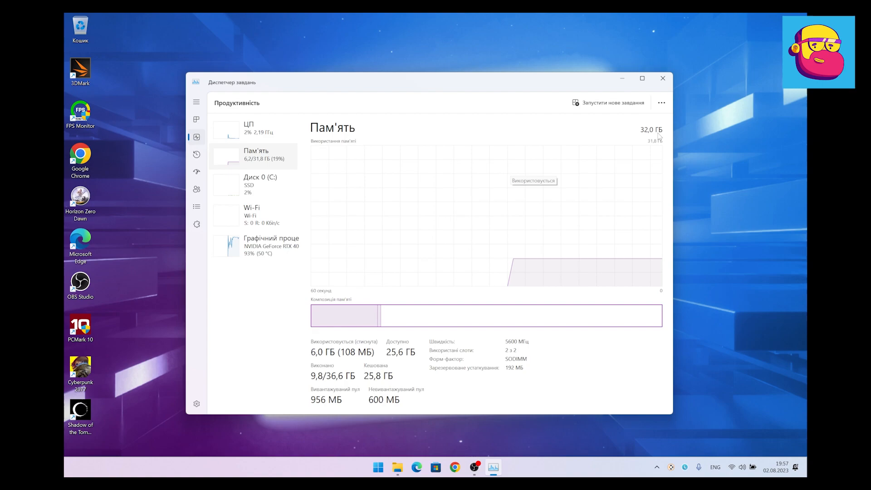
{"action": "mouse_move", "coordinate": [495, 353]}
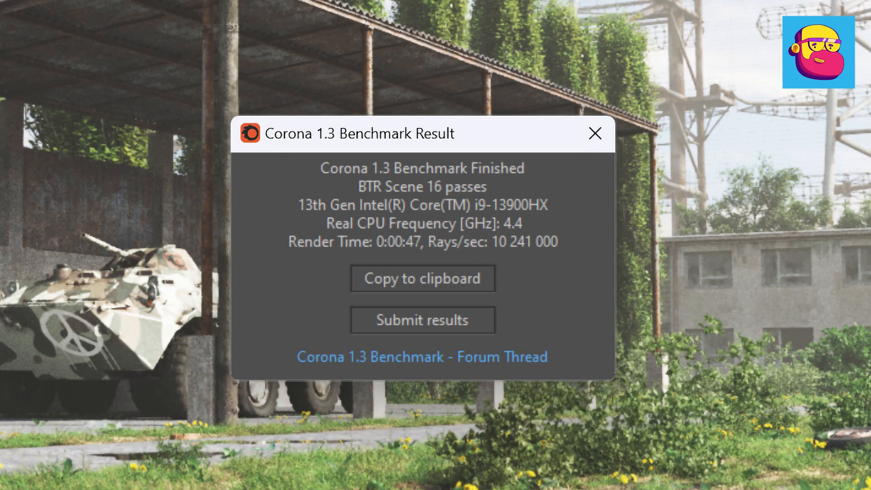
Show the Corona 1.3 benchmark result of 0:47 render time at 10 241 000 rays/sec
{"action": "left_click", "coordinate": [422, 320]}
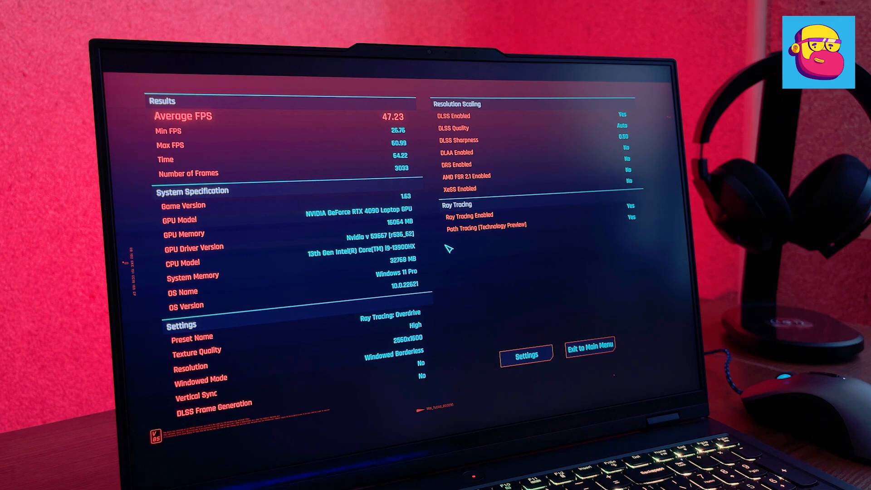
Show Cyberpunk 2077 graphics settings with DLSS Frame Generation on and Super Resolution Auto
{"action": "left_click", "coordinate": [525, 355]}
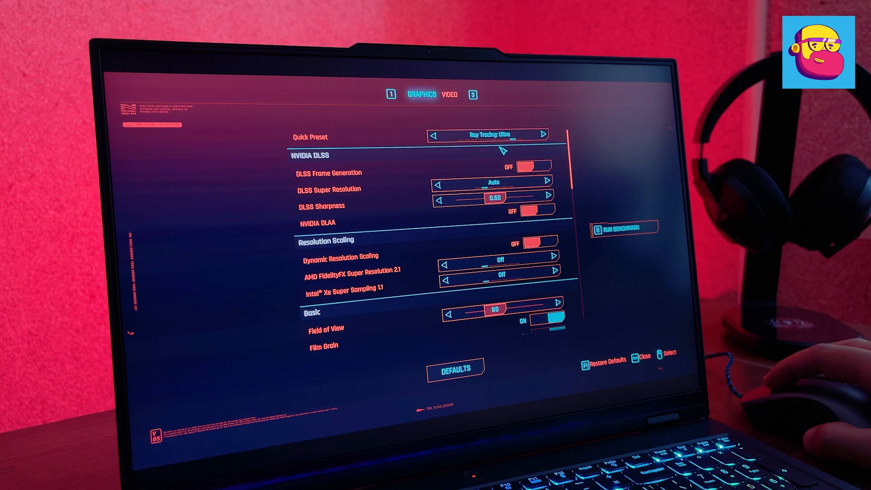
{"action": "left_click", "coordinate": [536, 165]}
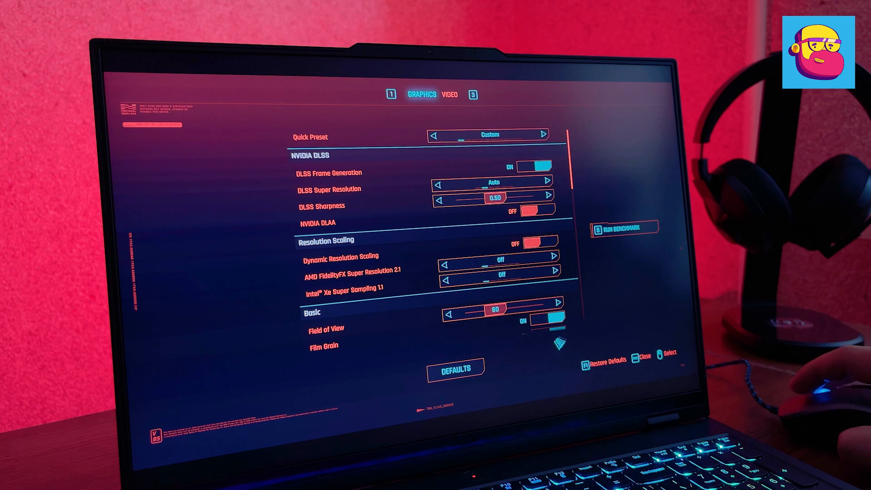
{"action": "left_click", "coordinate": [622, 227]}
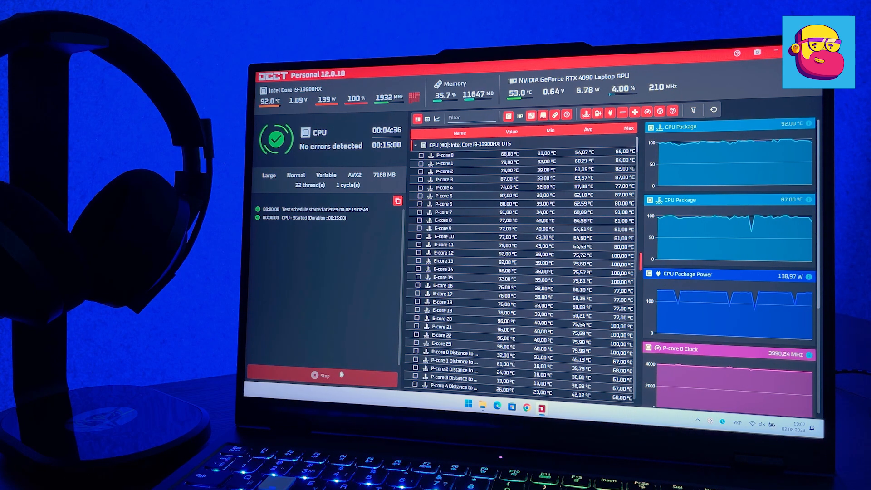
Keep the OCCT CPU test (Large, Normal, Variable, AVX2) running while monitoring temperatures
{"action": "left_click", "coordinate": [323, 375]}
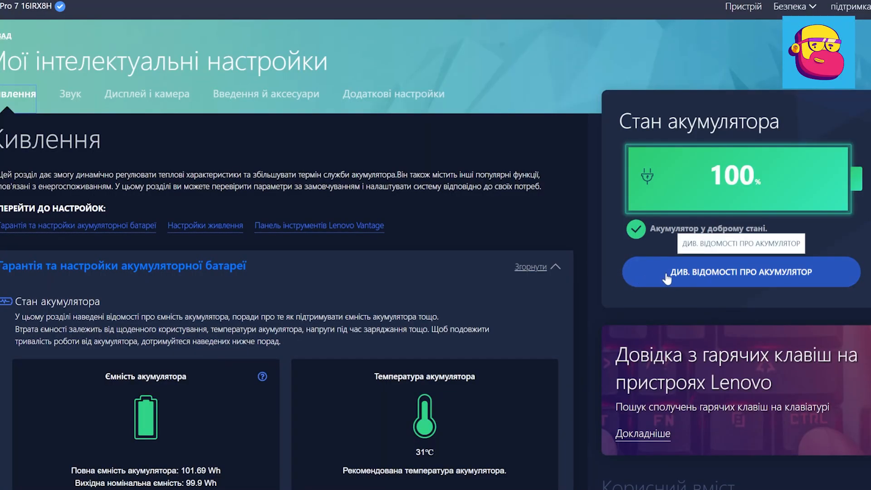
Show battery details with 9 charge cycles and highlight the 101.69 Wh full capacity
{"action": "left_click", "coordinate": [739, 272]}
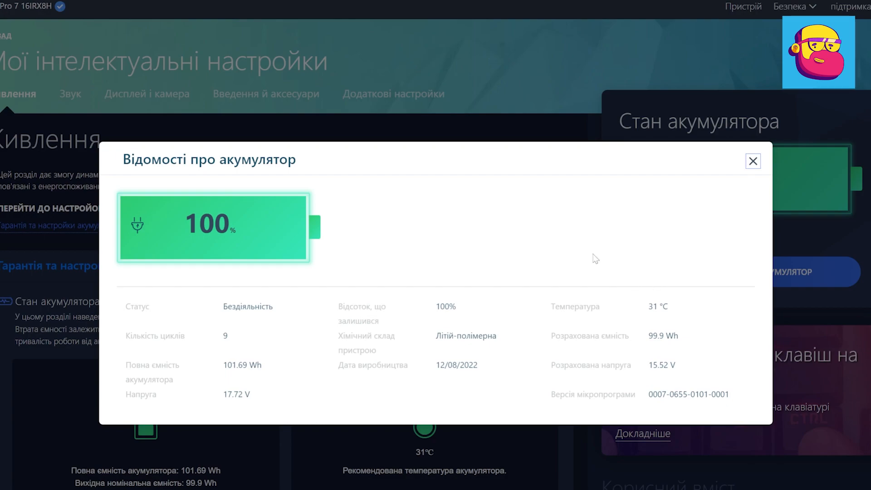
{"action": "mouse_move", "coordinate": [390, 300]}
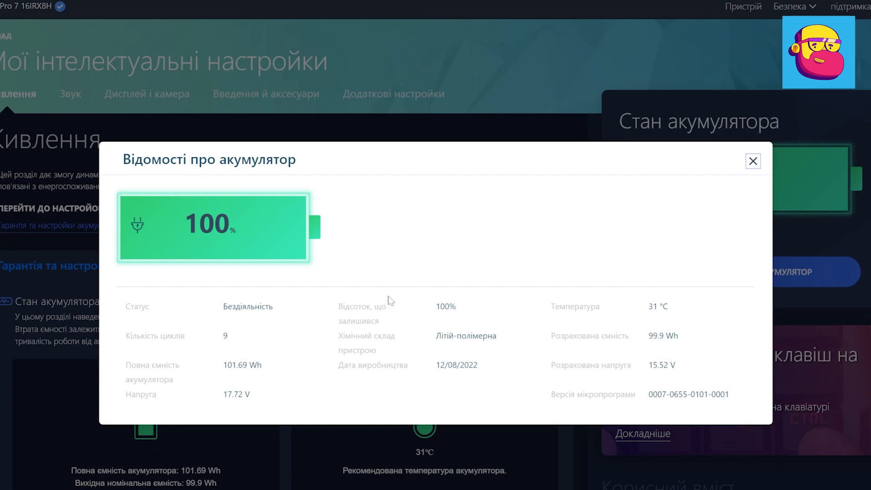
{"action": "mouse_move", "coordinate": [645, 350]}
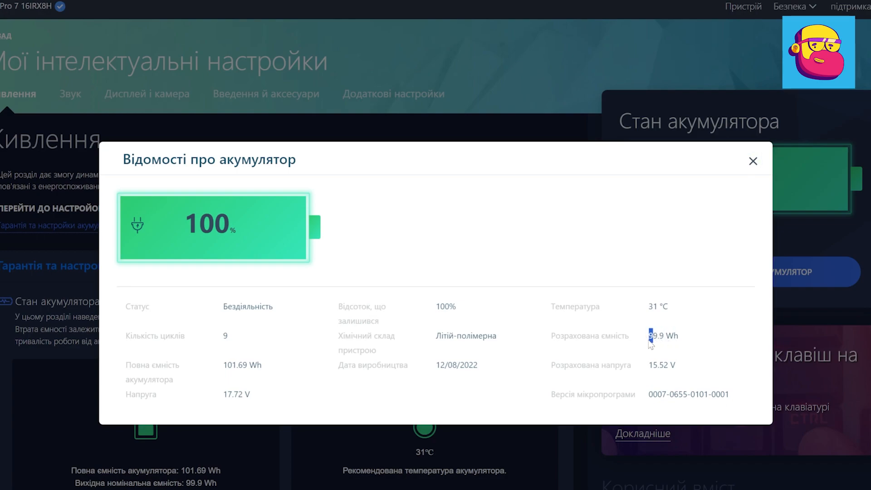
{"action": "left_click_drag", "start_coordinate": [650, 335], "coordinate": [681, 336]}
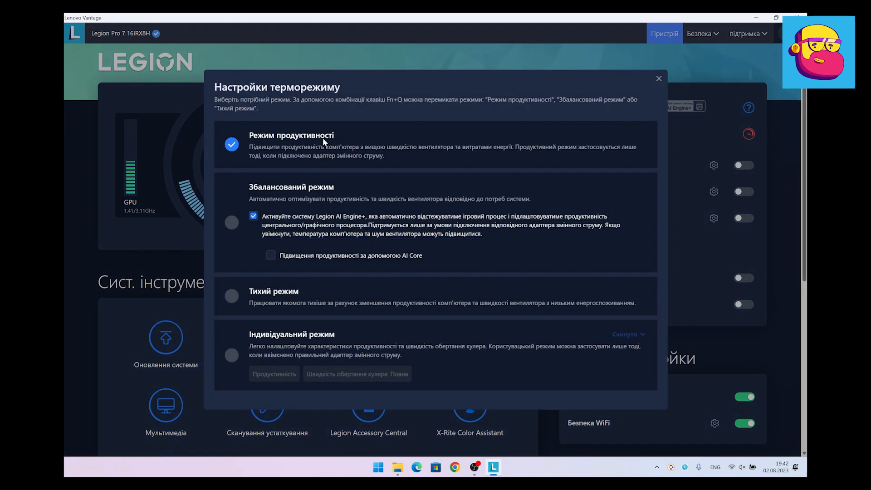
{"action": "mouse_move", "coordinate": [314, 193]}
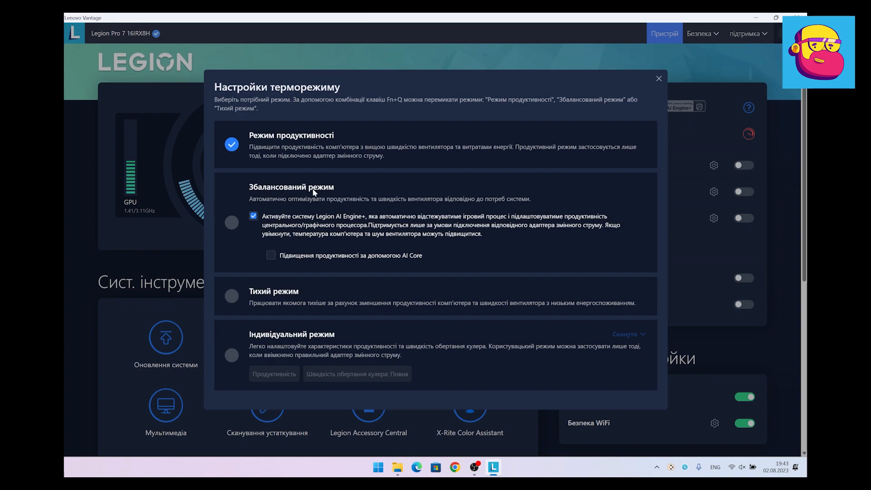
Select Balanced mode with AI Core boost enabled, then switch the thermal mode to Custom
{"action": "left_click", "coordinate": [231, 222]}
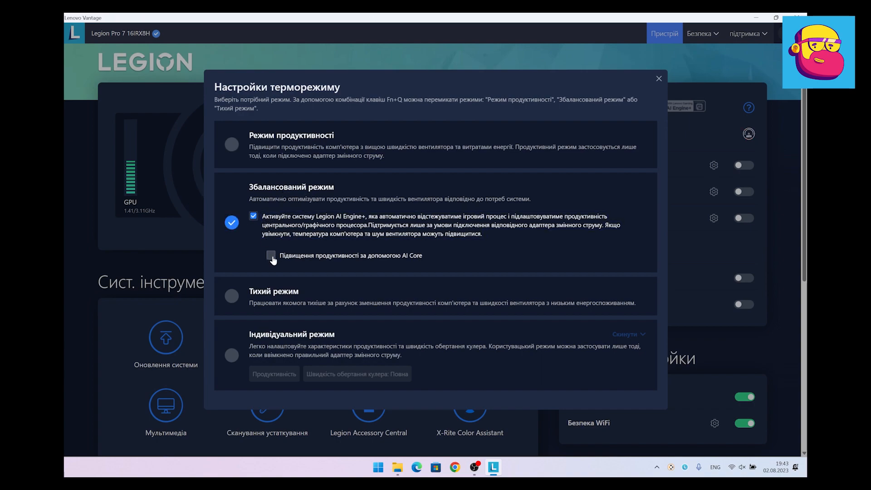
{"action": "left_click", "coordinate": [271, 256]}
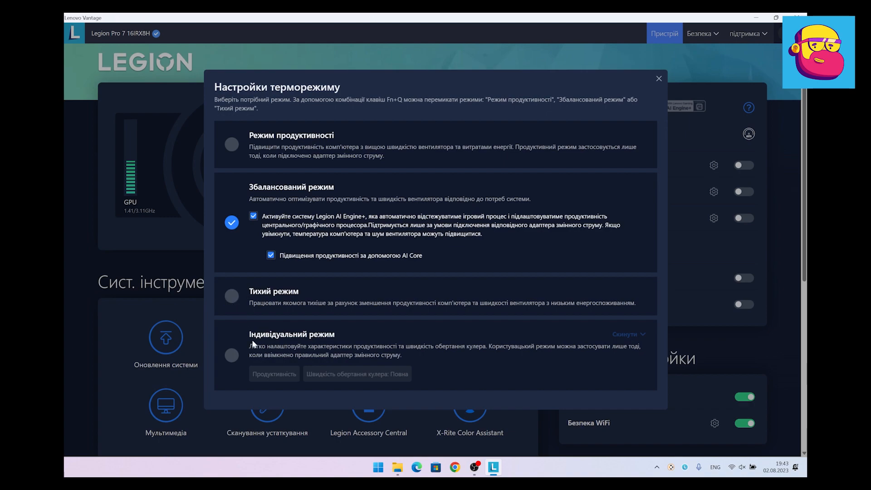
{"action": "left_click", "coordinate": [357, 374]}
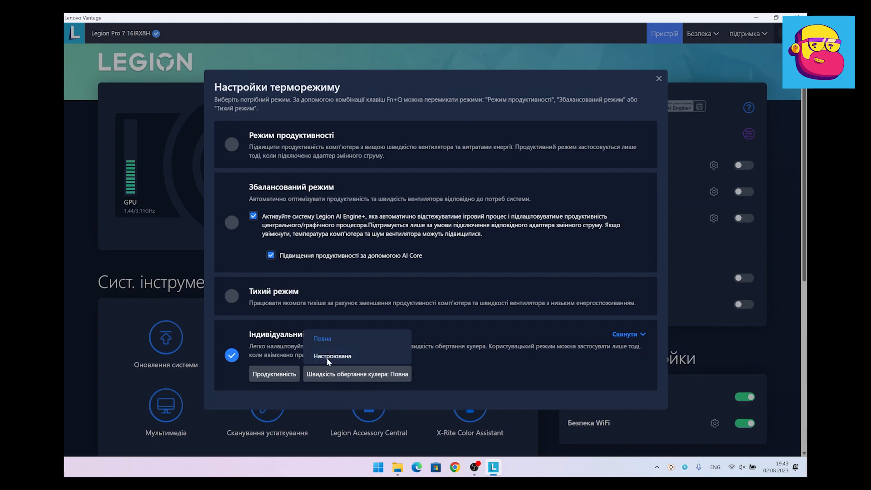
Set the fan speed to a custom curve and bring up Custom mode's performance tuning settings
{"action": "left_click", "coordinate": [332, 356]}
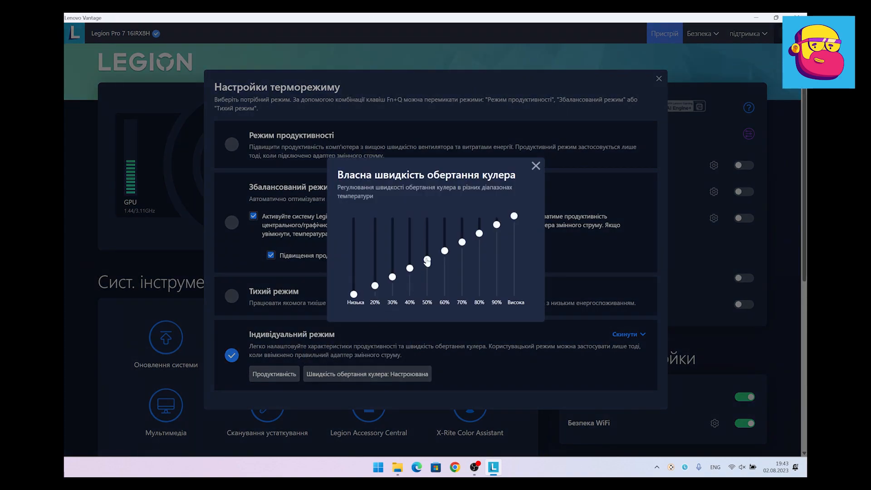
{"action": "left_click", "coordinate": [536, 165]}
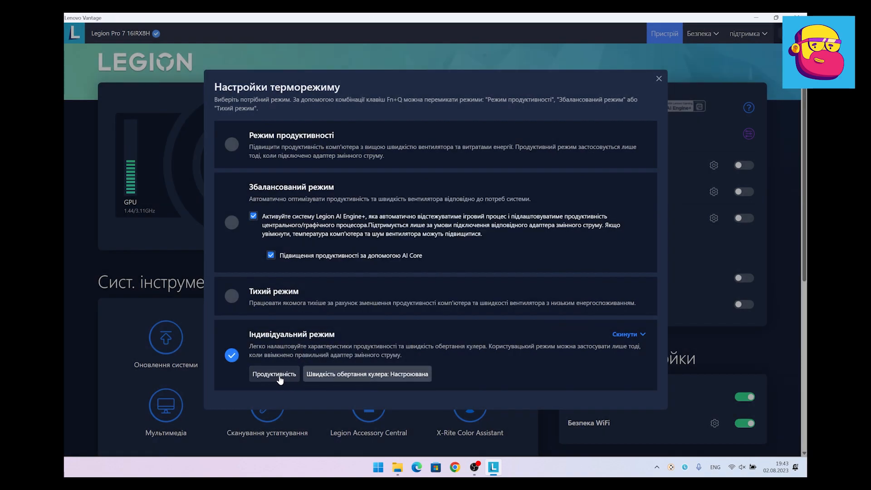
{"action": "left_click", "coordinate": [274, 373]}
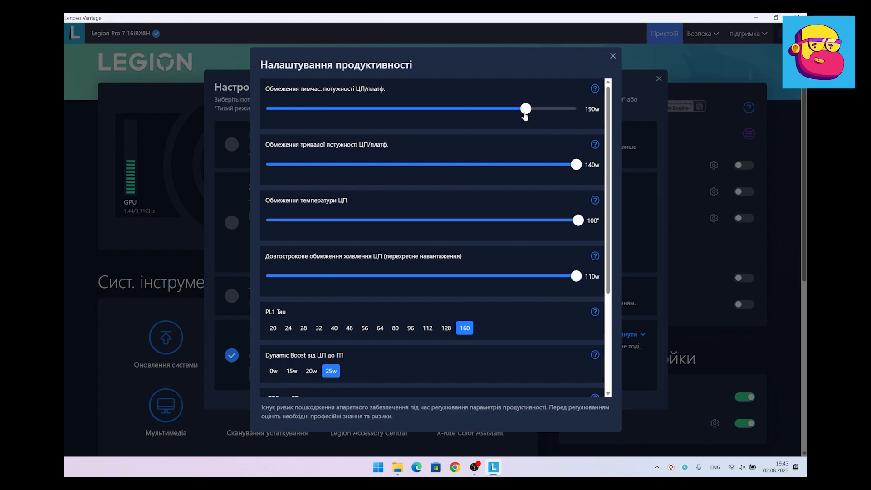
Raise the short-term CPU power limit to maximum and review the remaining tuning options
{"action": "left_click_drag", "start_coordinate": [525, 108], "coordinate": [577, 108]}
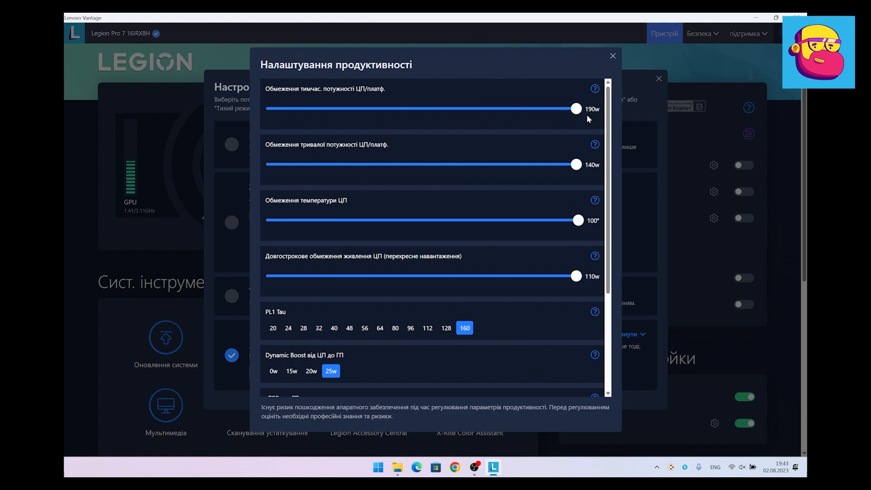
{"action": "mouse_move", "coordinate": [411, 179]}
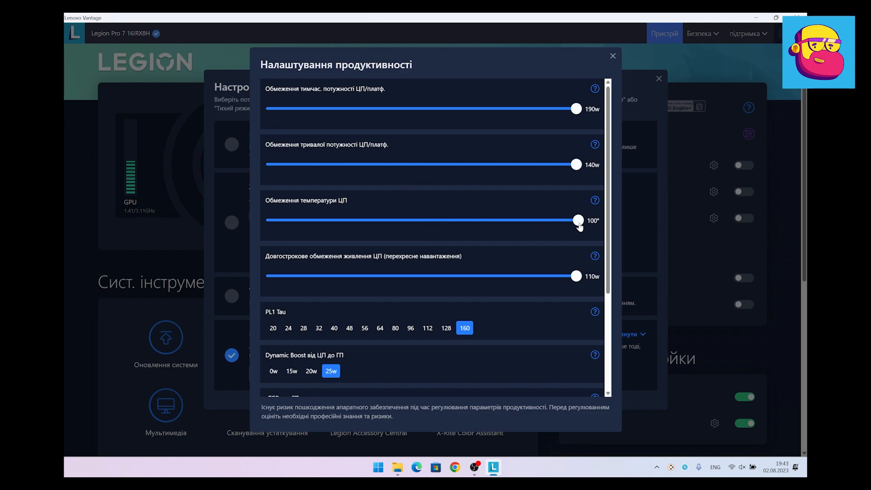
{"action": "mouse_move", "coordinate": [533, 243]}
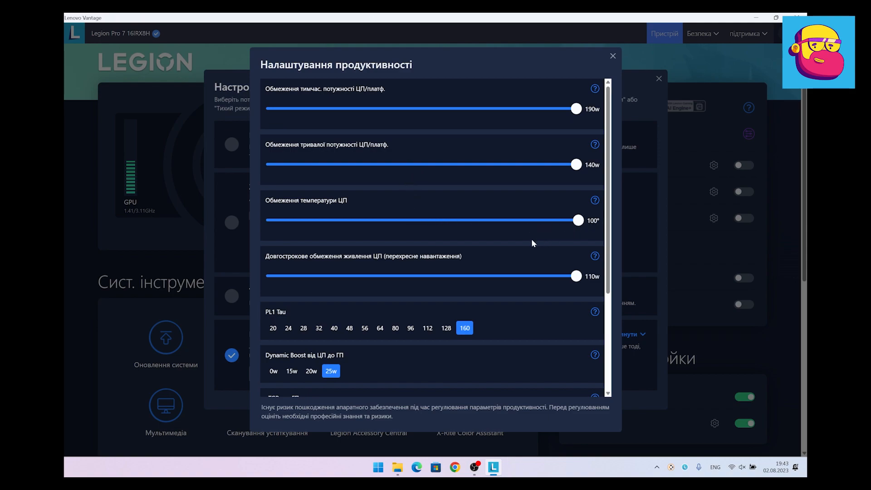
{"action": "scroll", "scroll_direction": "down", "scroll_amount": 3}
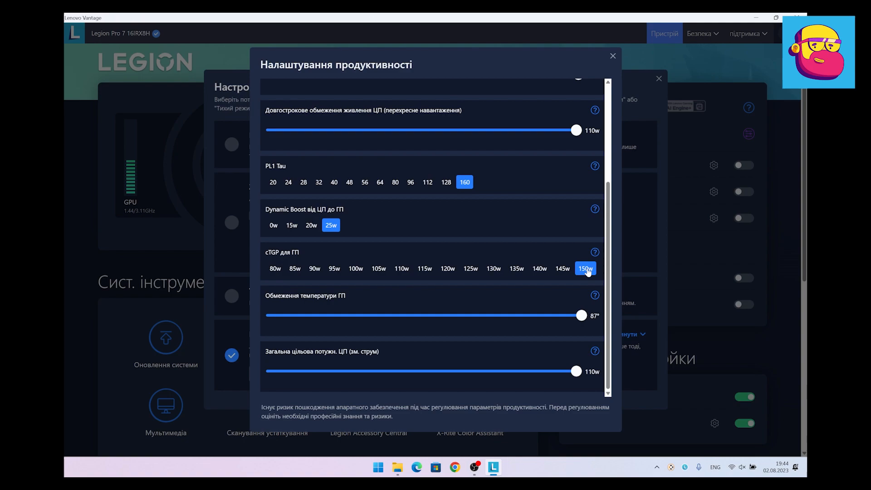
{"action": "mouse_move", "coordinate": [546, 330]}
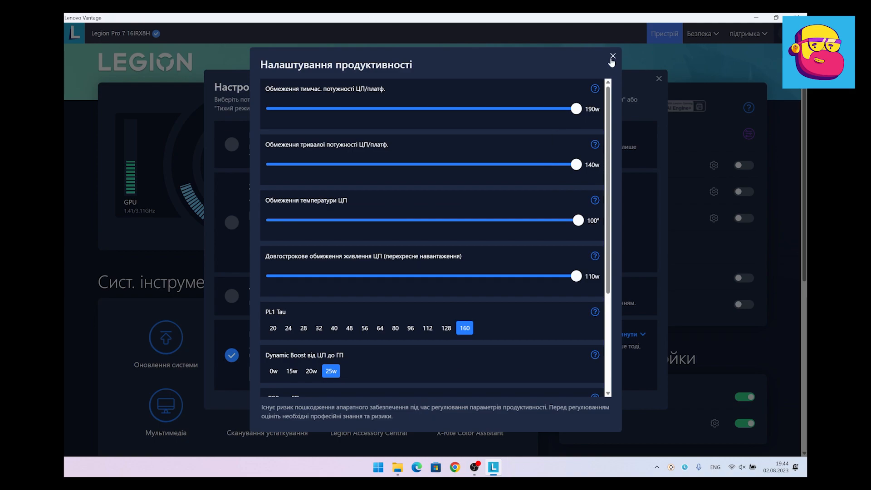
Set the thermal mode back to Performance from the Thermal Mode settings
{"action": "left_click", "coordinate": [613, 56]}
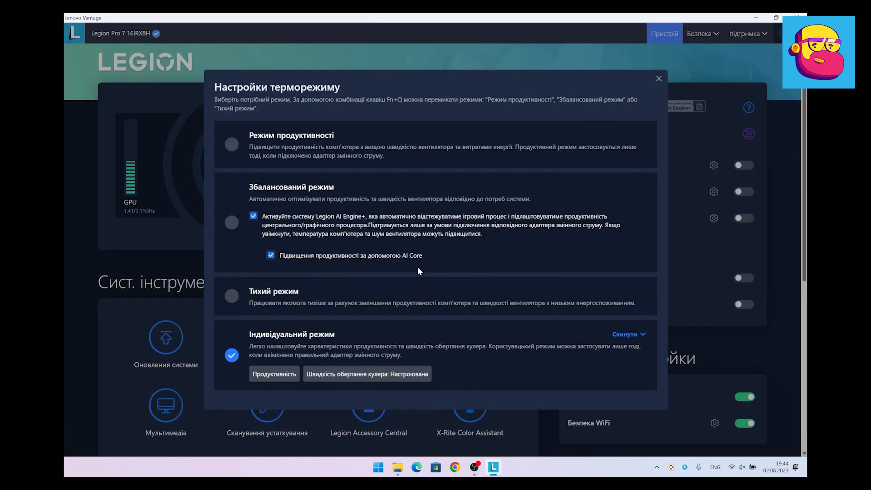
{"action": "left_click", "coordinate": [231, 144]}
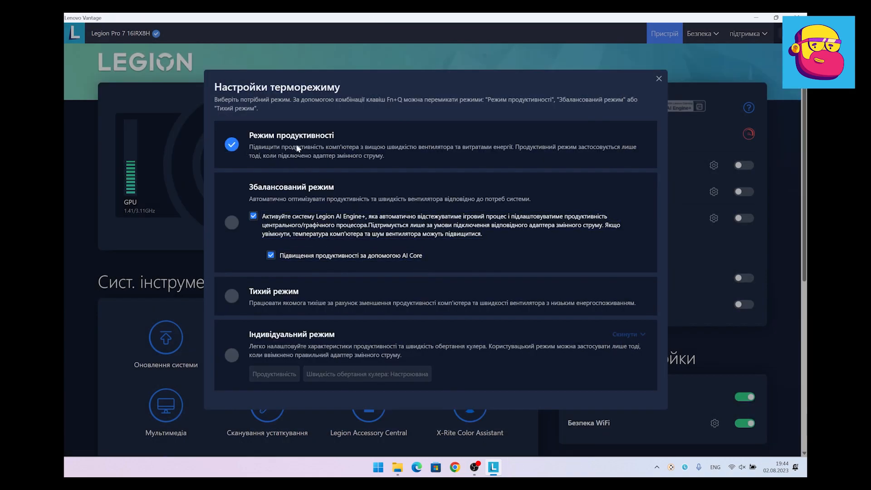
{"action": "left_click", "coordinate": [659, 78]}
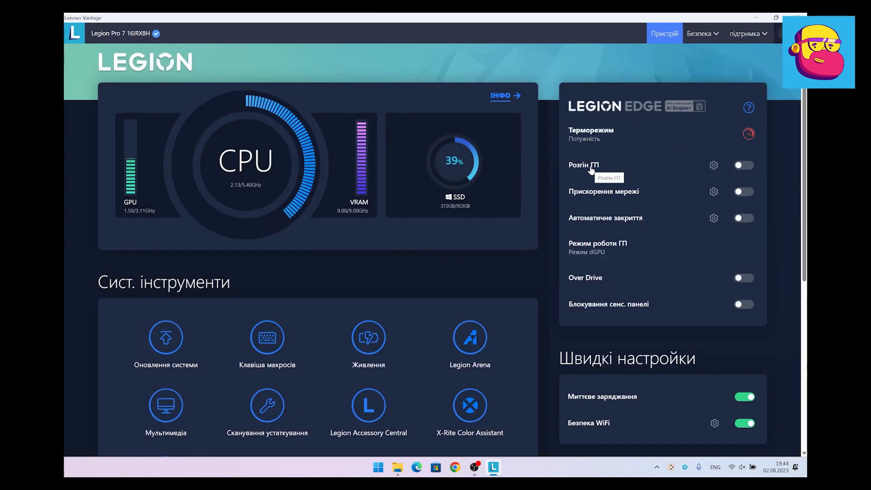
Enable GPU overclocking, accept its warning, and turn off overnight battery charging
{"action": "left_click", "coordinate": [744, 165]}
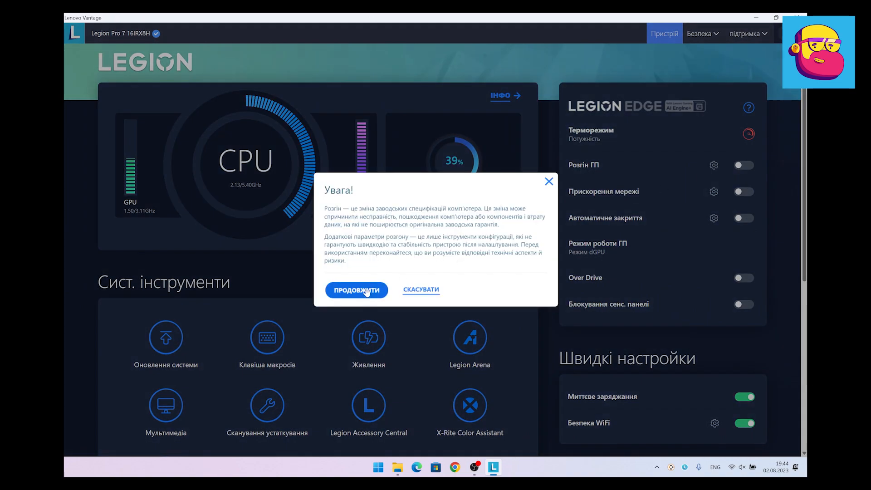
{"action": "left_click", "coordinate": [356, 290]}
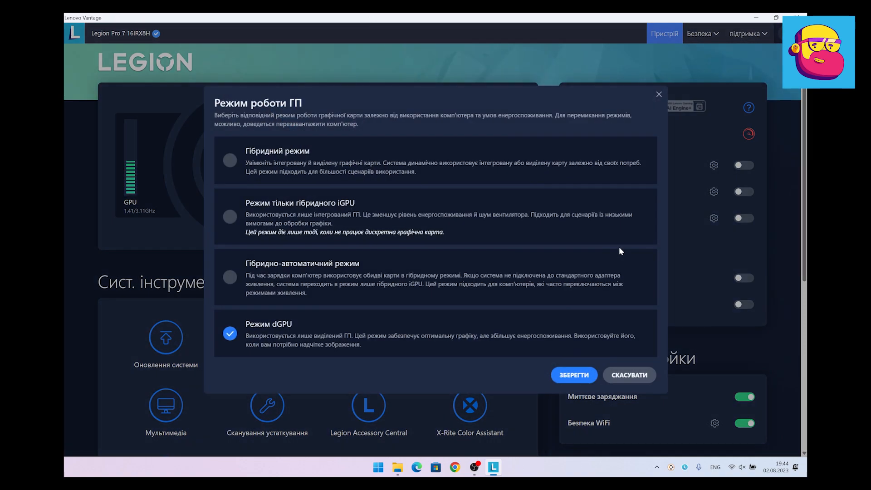
{"action": "mouse_move", "coordinate": [239, 174]}
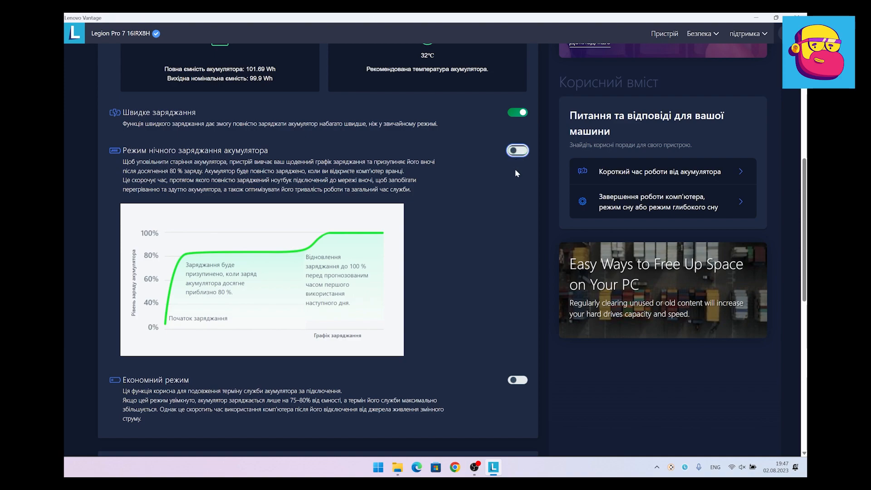
{"action": "left_click", "coordinate": [517, 379]}
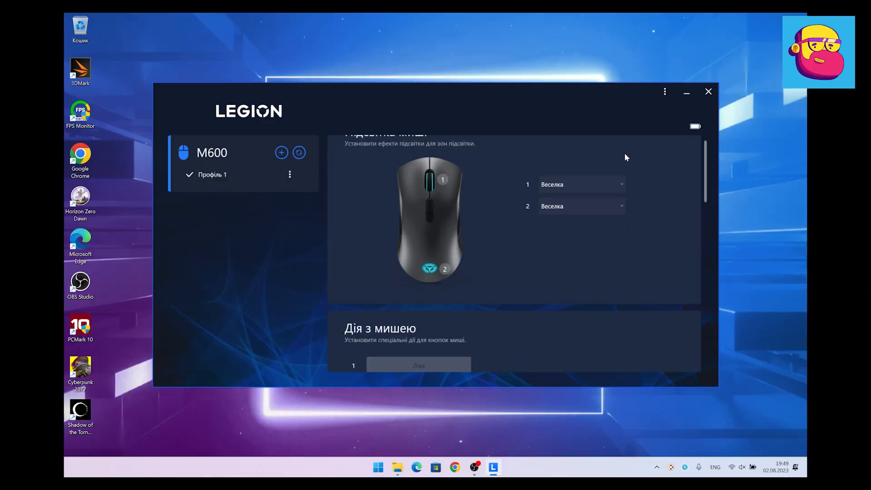
{"action": "left_click", "coordinate": [581, 184]}
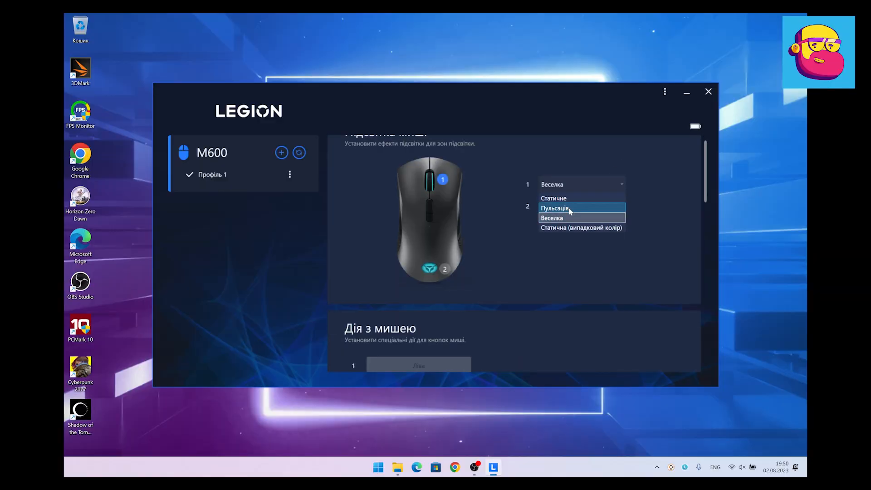
{"action": "left_click", "coordinate": [581, 227]}
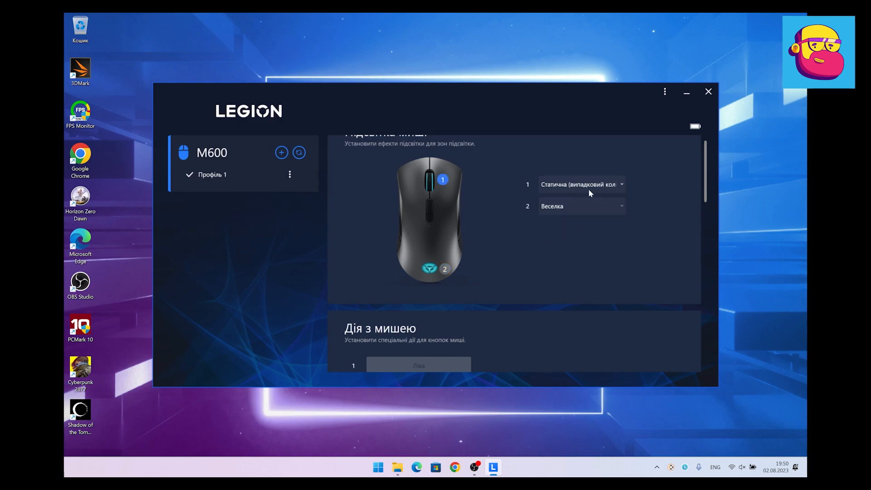
{"action": "left_click", "coordinate": [581, 184]}
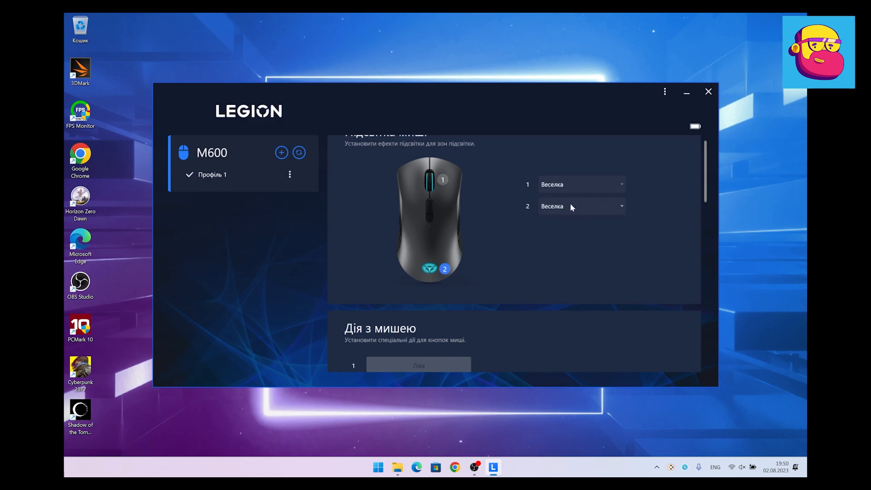
{"action": "scroll", "scroll_direction": "down", "scroll_amount": 3}
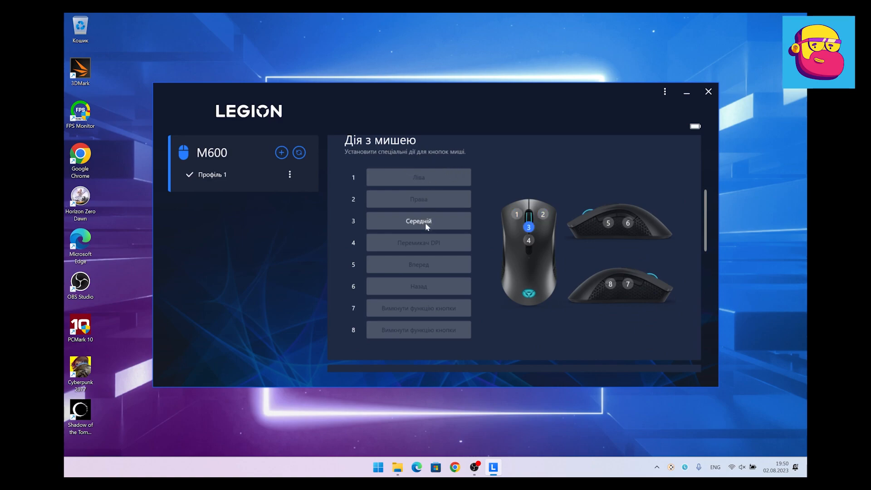
{"action": "left_click", "coordinate": [418, 221]}
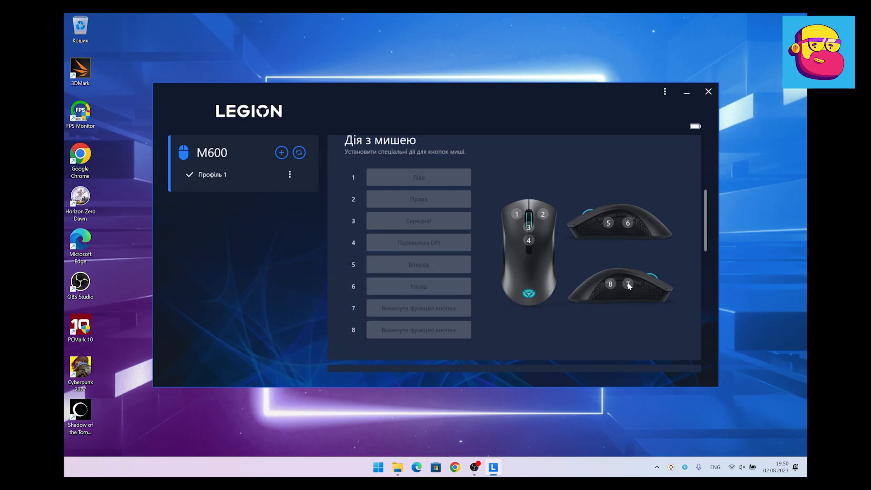
{"action": "scroll", "scroll_direction": "down", "scroll_amount": 3}
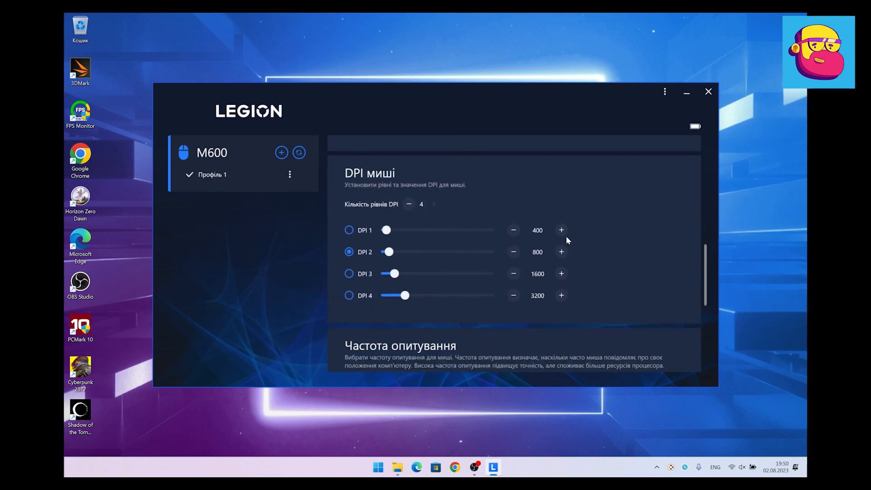
{"action": "mouse_move", "coordinate": [615, 259]}
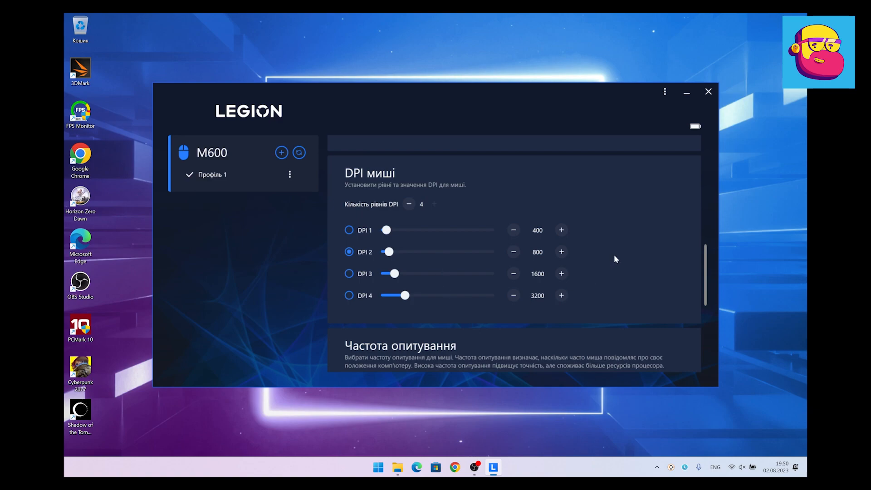
{"action": "scroll", "scroll_direction": "down", "scroll_amount": 3}
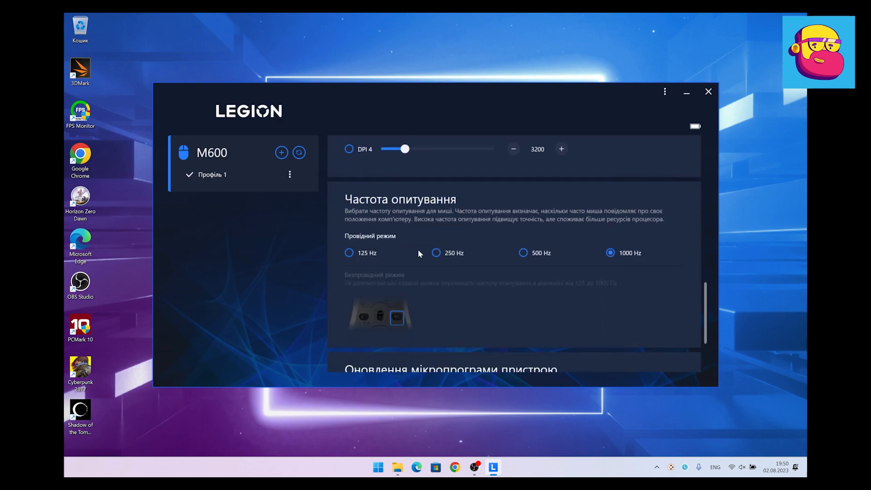
{"action": "scroll", "scroll_direction": "down", "scroll_amount": 3}
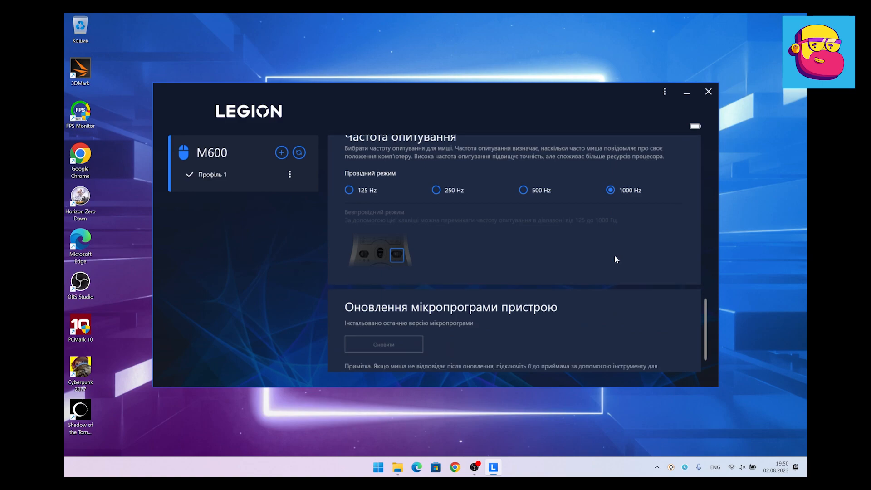
{"action": "scroll", "scroll_direction": "down", "scroll_amount": 3}
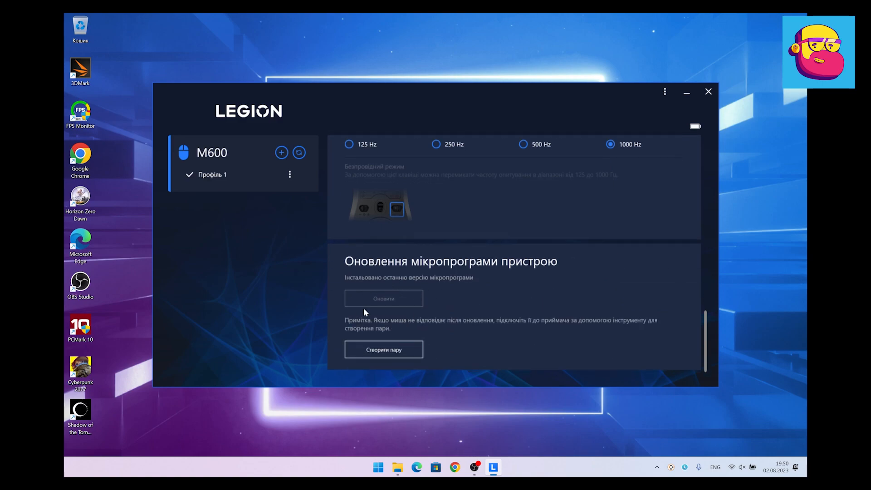